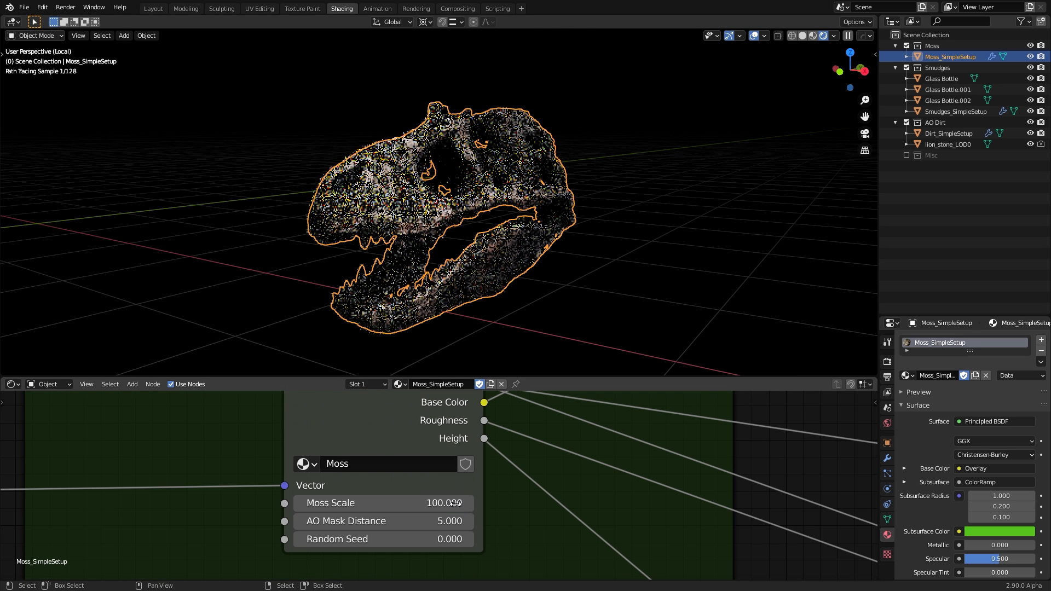
Step: Raise Moss Scale to 500, then select the Glass Bottle to reveal its Smudge node group
left_click_drag(436, 503, 455, 502)
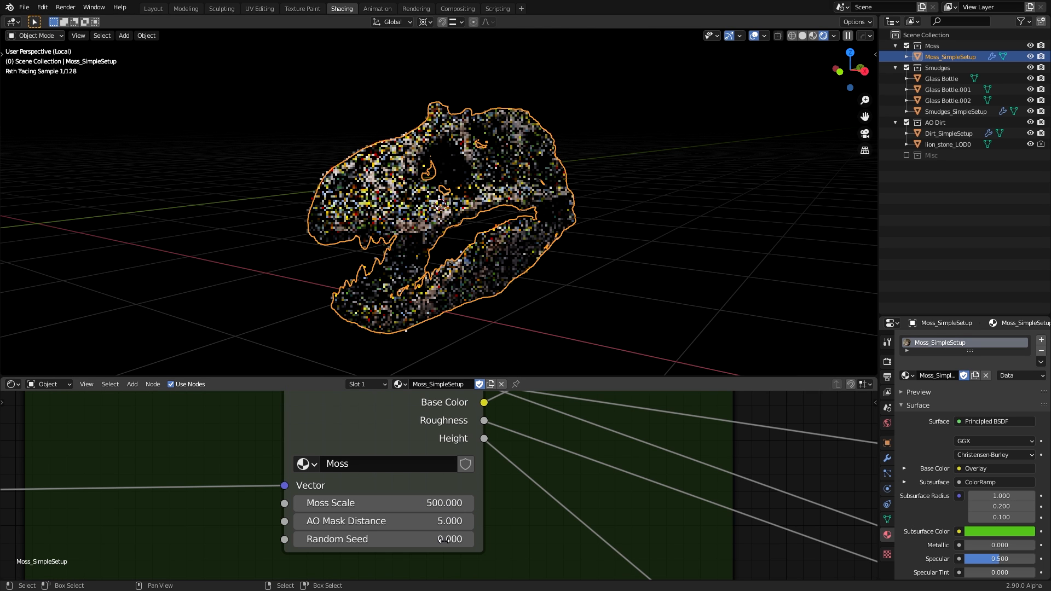
left_click(942, 79)
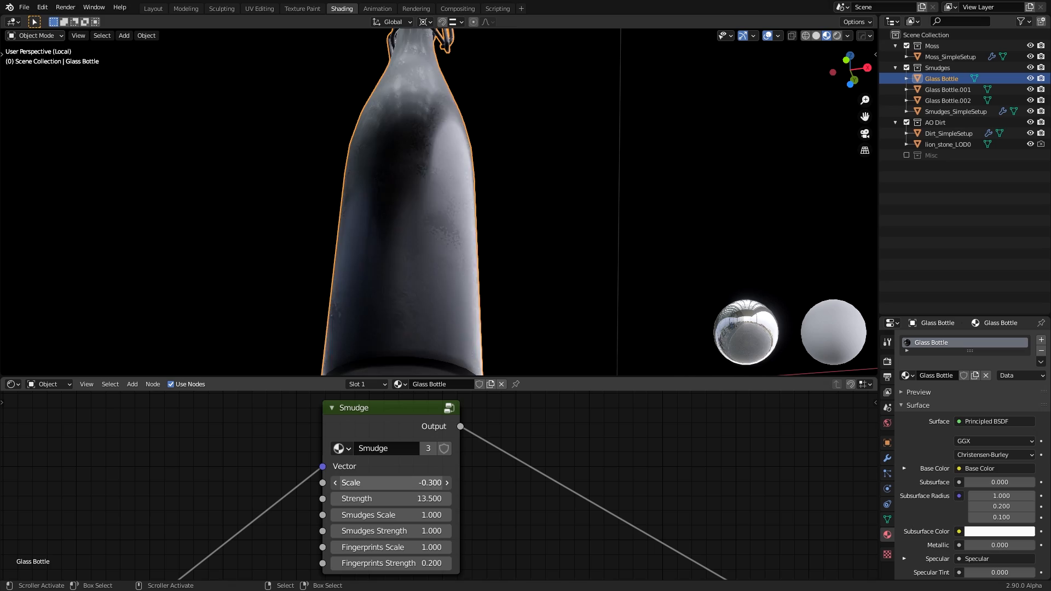
left_click(949, 132)
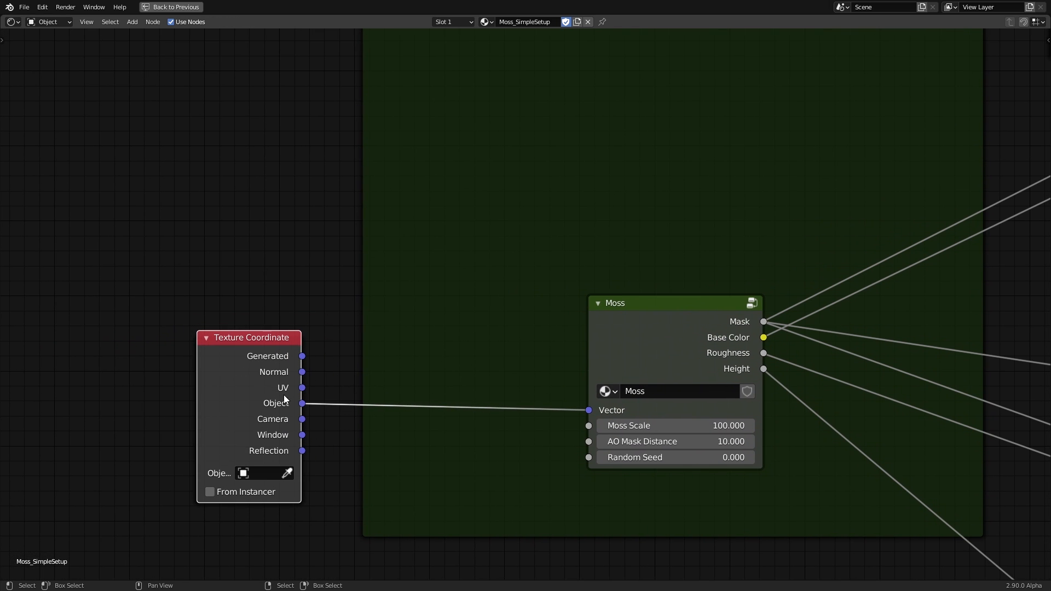
Step: Maximize the Shader Editor and pan from the Moss group node to the Principled BSDF
left_click(171, 6)
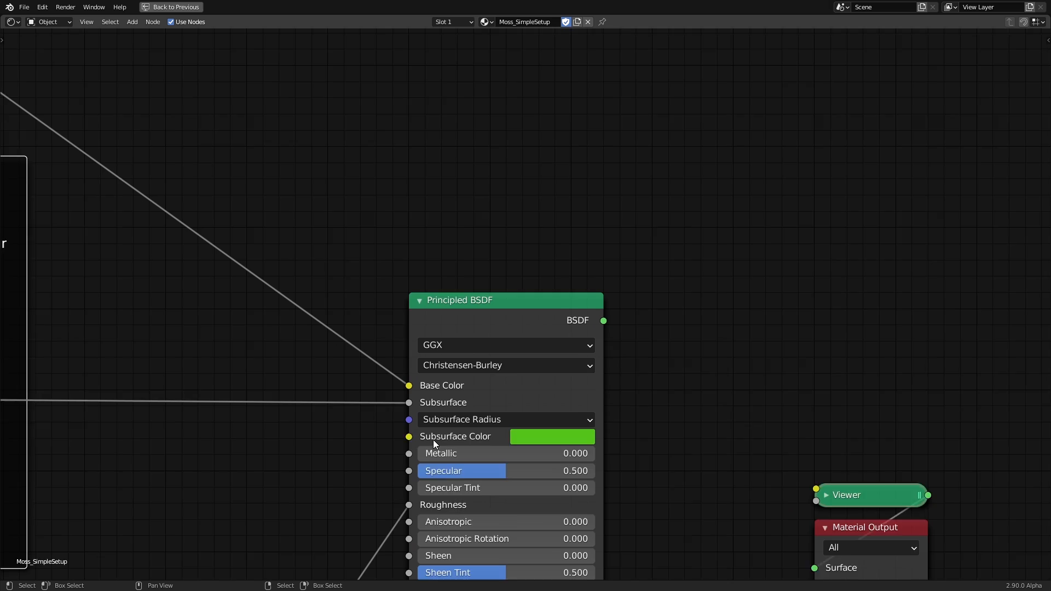
left_click(552, 435)
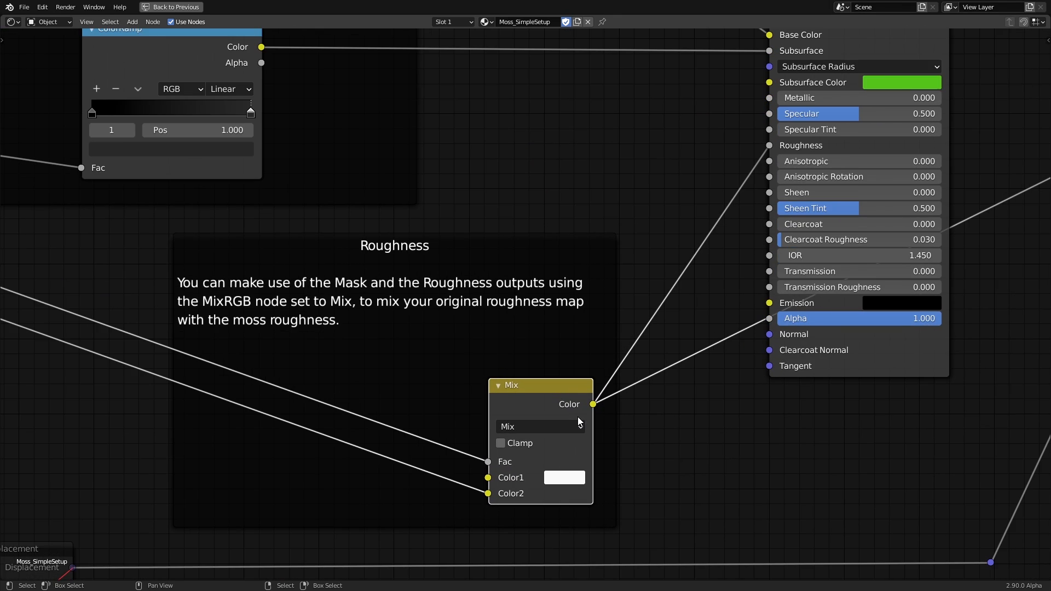
Step: Check the roughness Mix node's colour, view the Displacement node, then show the material's displacement method
left_click(565, 477)
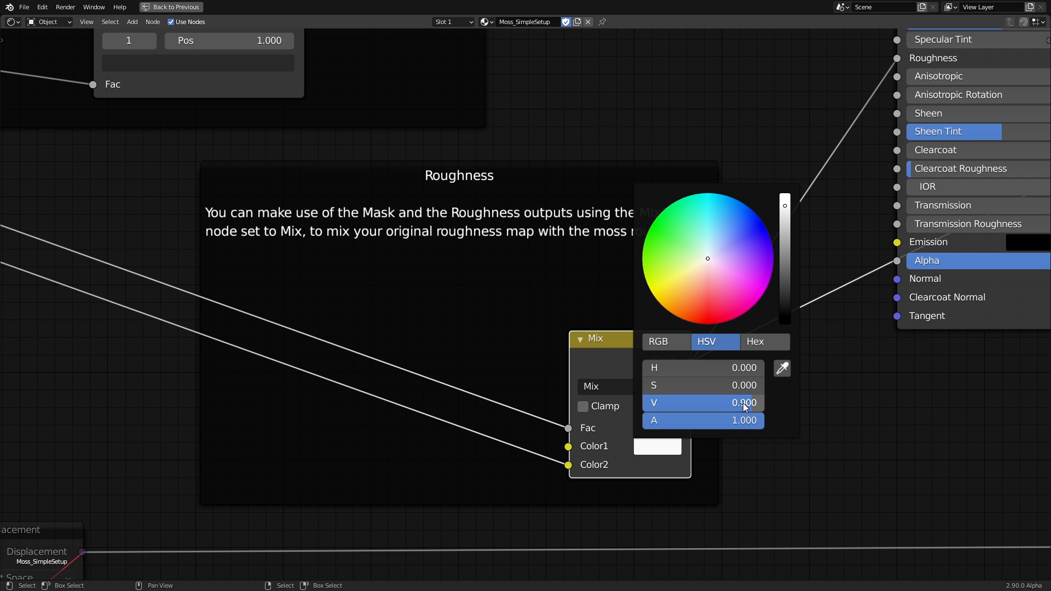
left_click(486, 384)
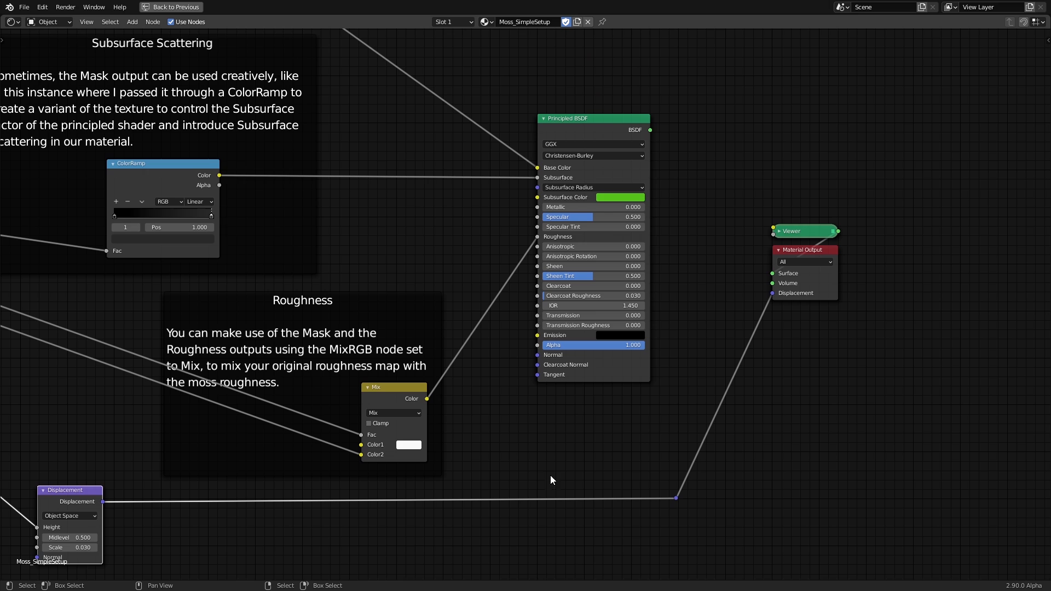
left_click(306, 120)
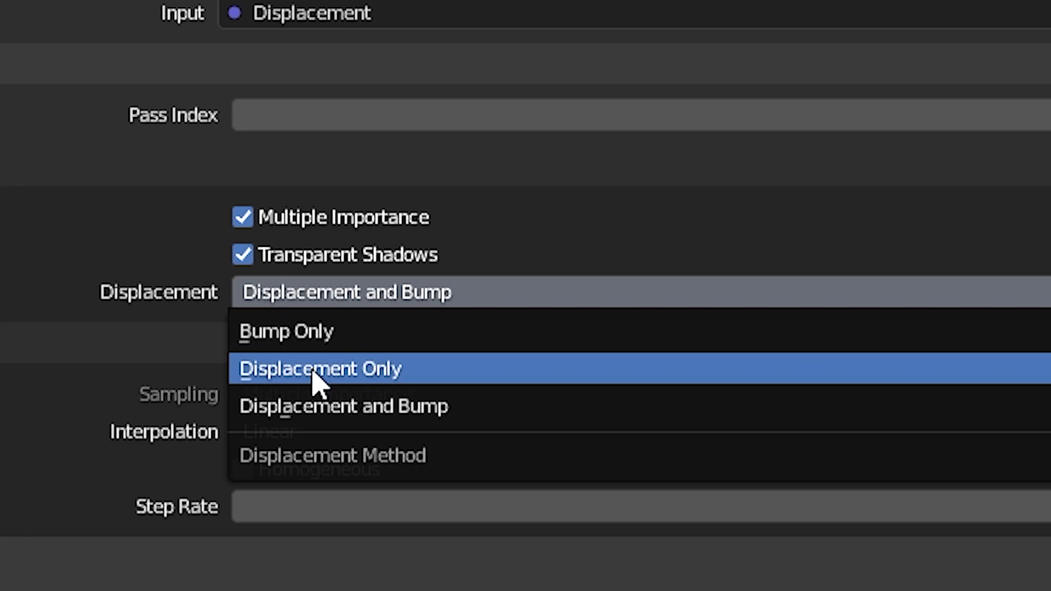
mouse_move(410, 406)
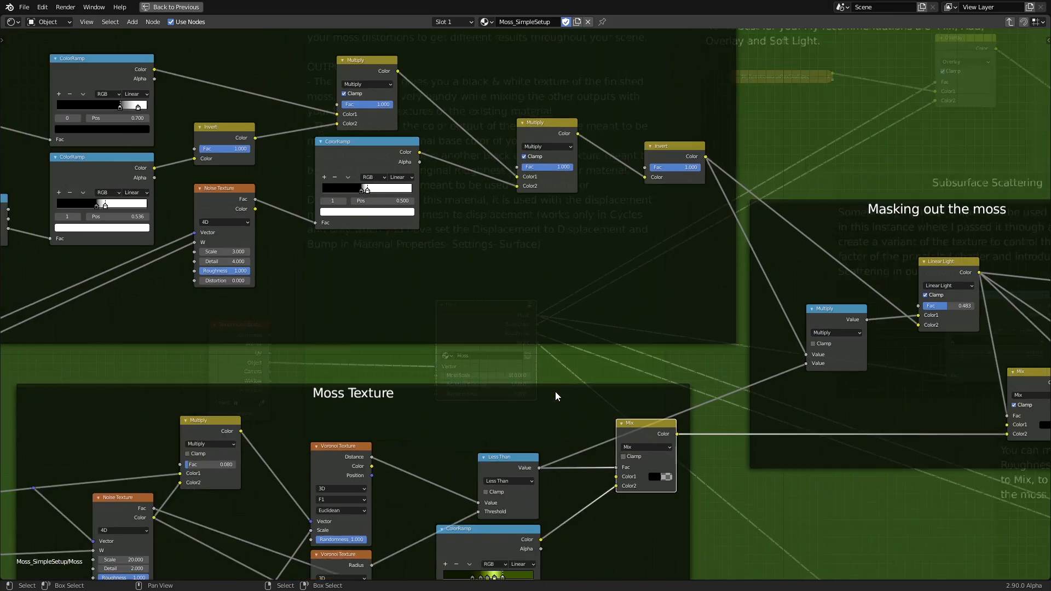
Step: Scroll inside the Moss group to view the Moss Texture and masking frames
scroll("down", 3)
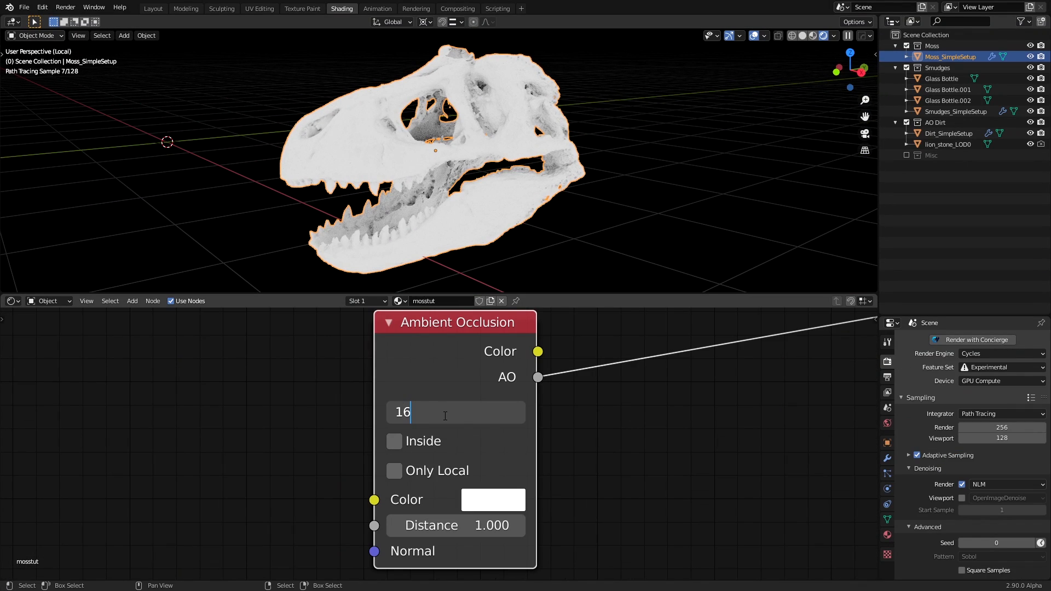
Step: Set Ambient Occlusion to 16 samples and tighten the ColorRamp's black and white stops inward
key("Return")
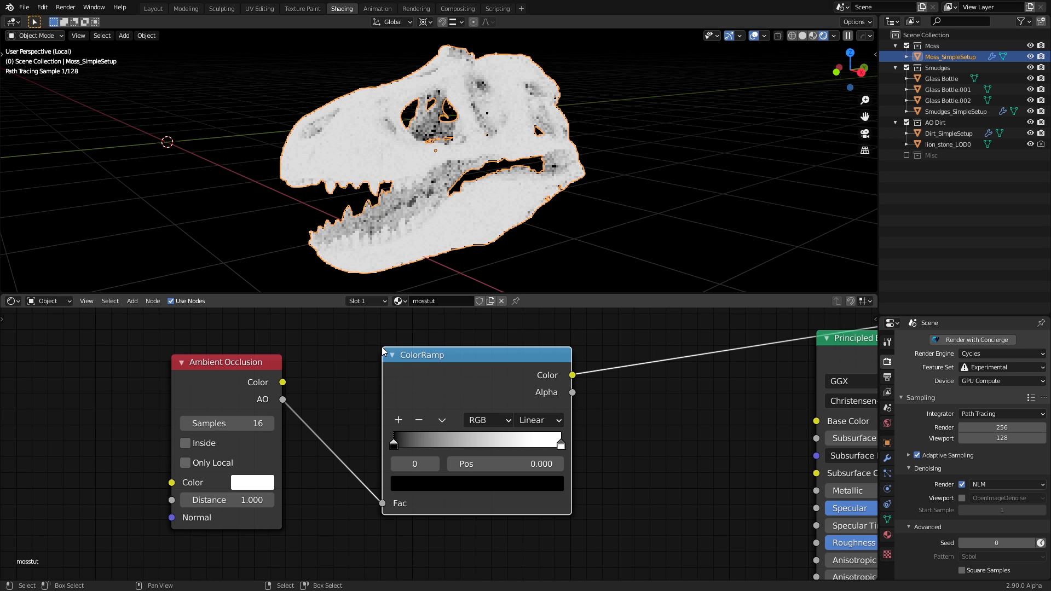
left_click_drag(395, 444, 498, 443)
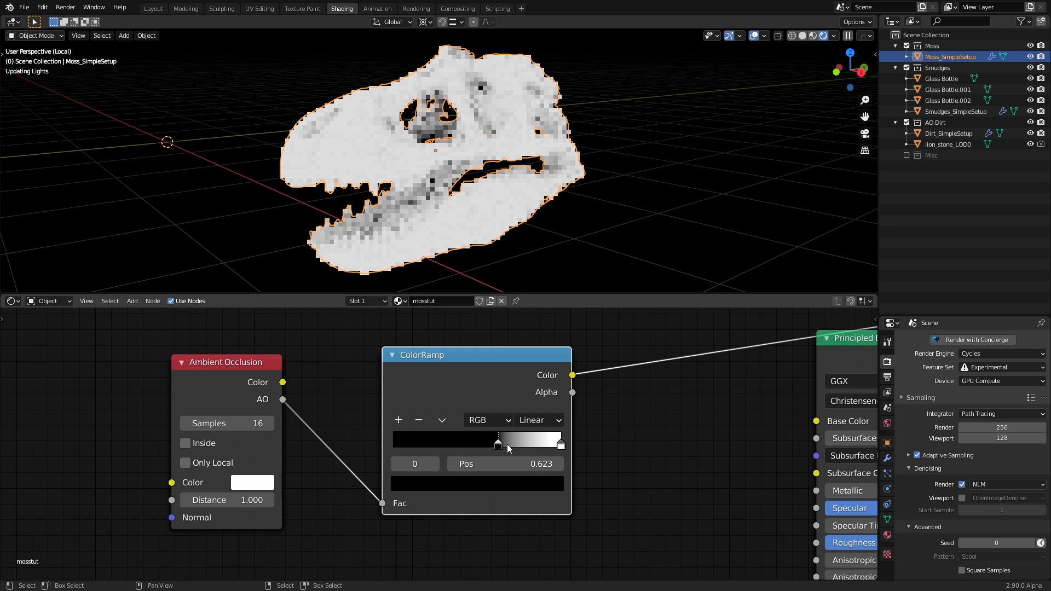
left_click_drag(497, 444, 502, 444)
type("texture")
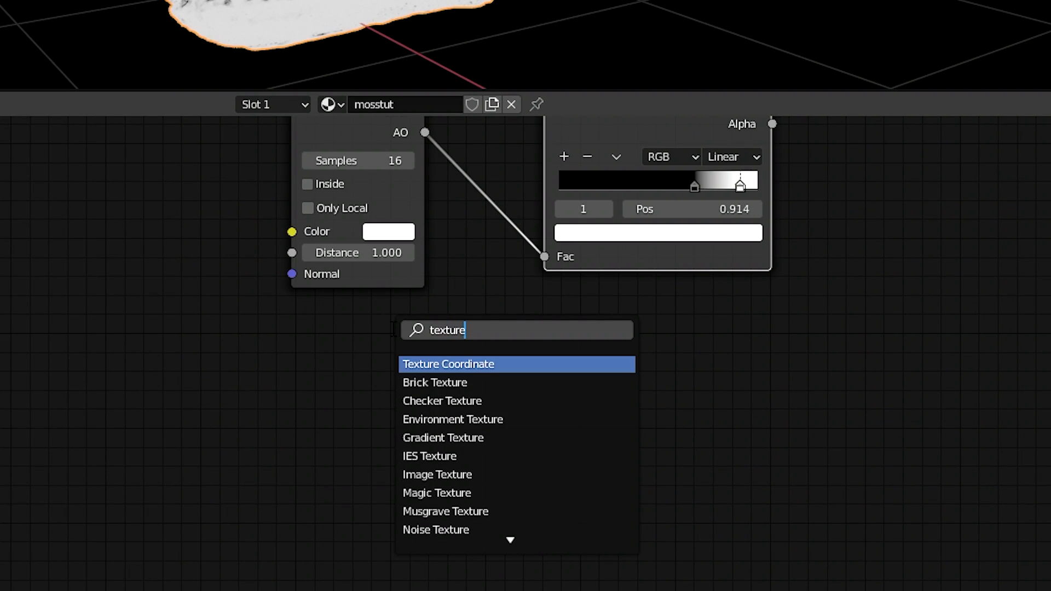
Step: Feed Texture Coordinate Normal into Separate XYZ, apply the skull's rotation, and add a Noise Texture
left_click(448, 364)
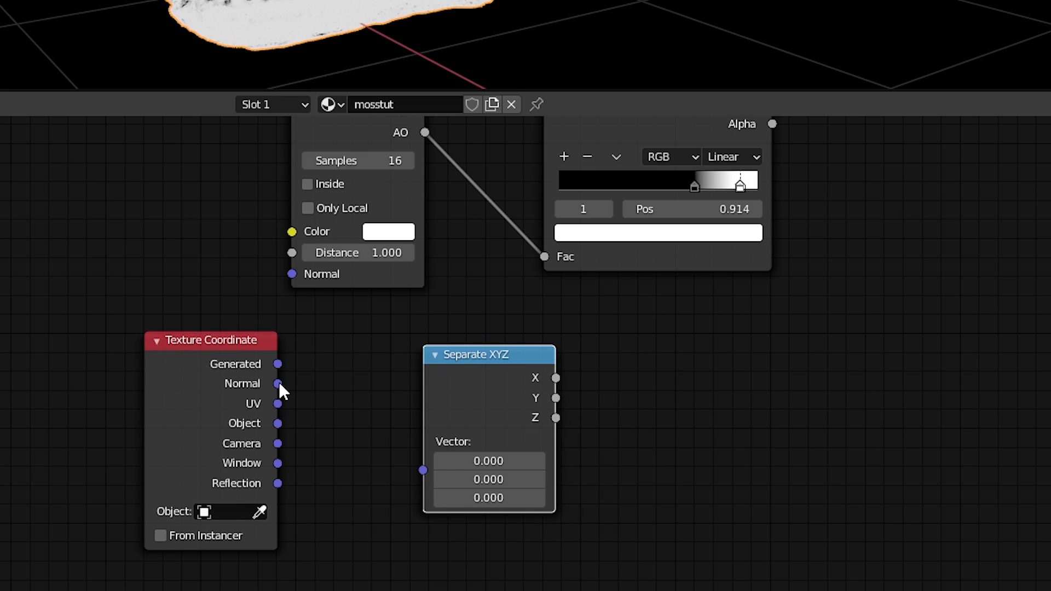
left_click_drag(277, 384, 422, 470)
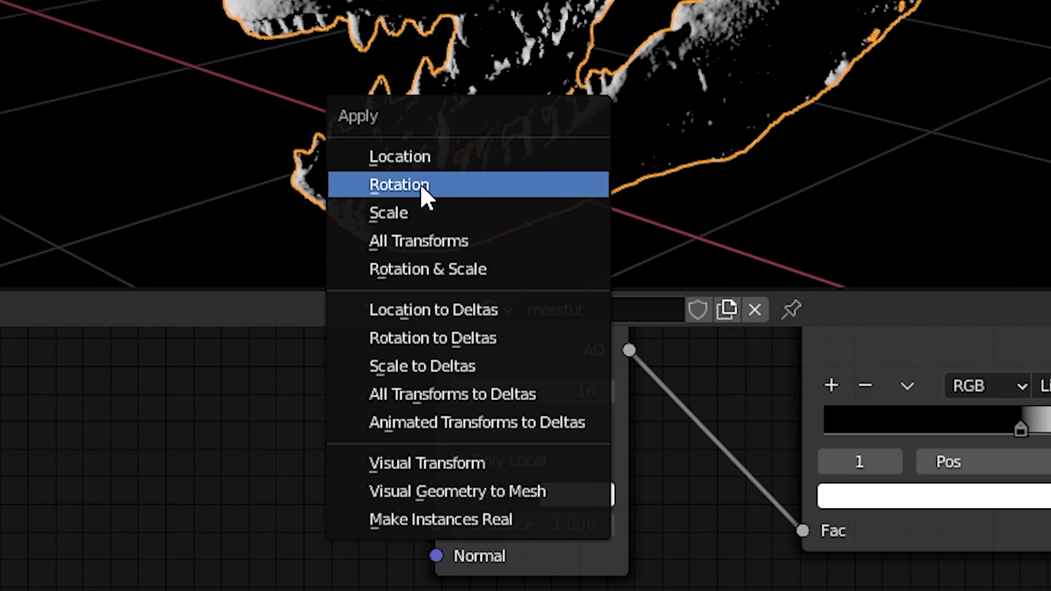
left_click(399, 184)
type("noise")
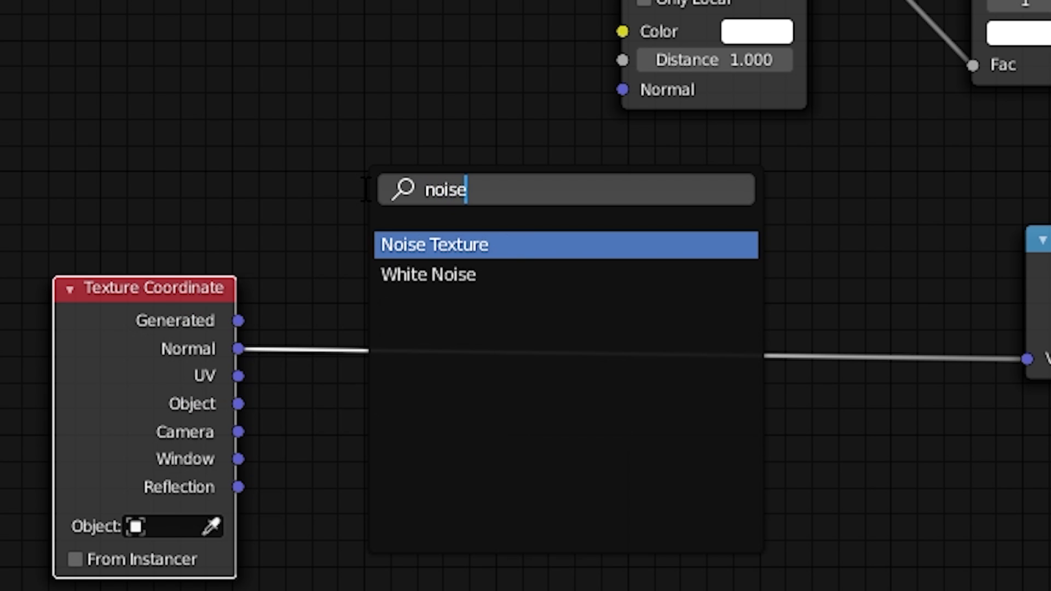
left_click(434, 244)
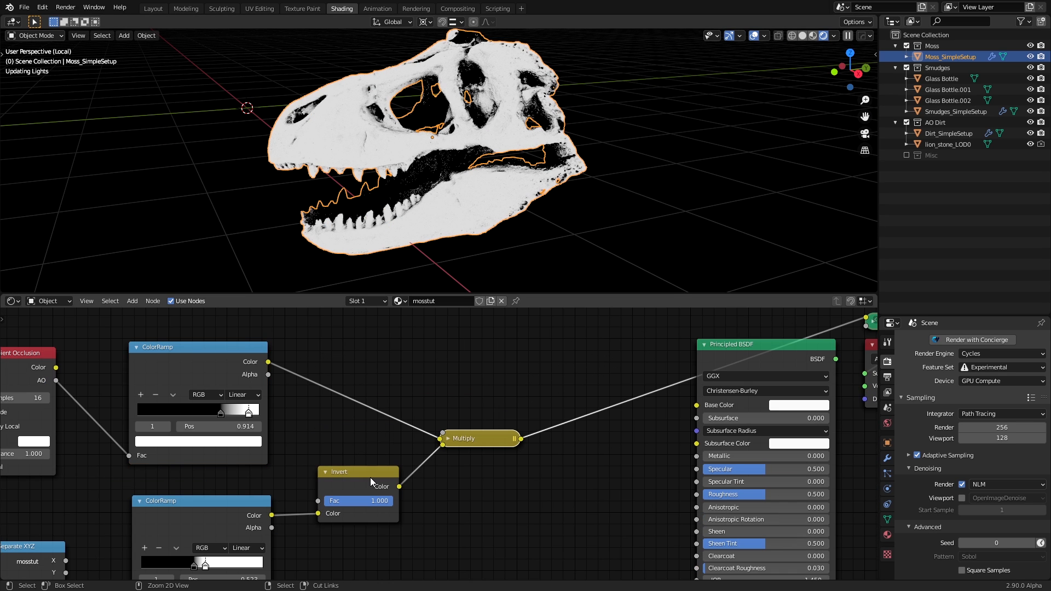
Step: Inspect the mask in a larger viewport, add a Noise Texture and sharpen its ramp into distinct patches
left_click(462, 438)
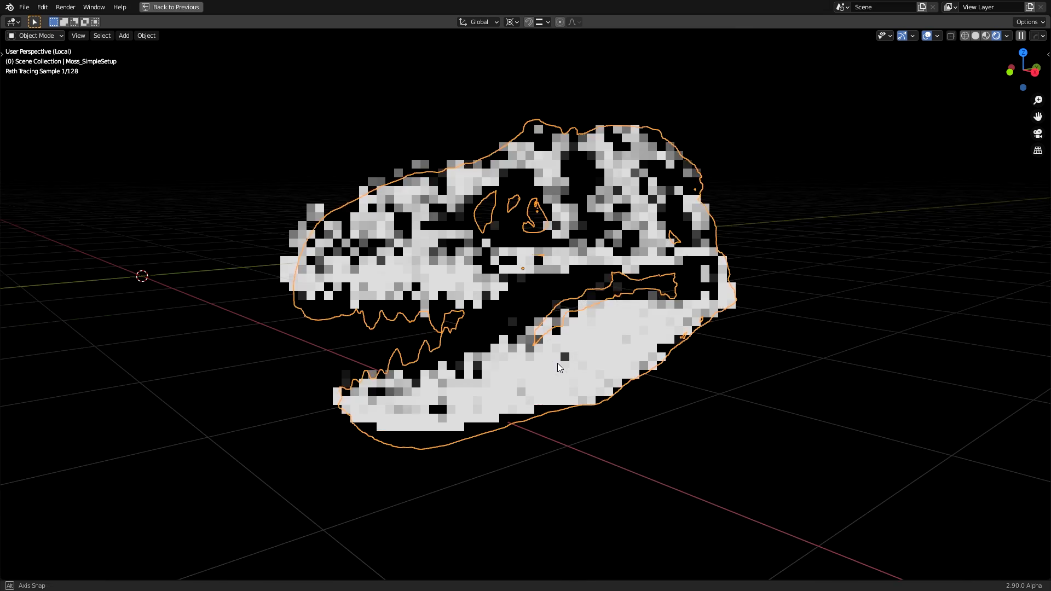
left_click(342, 8)
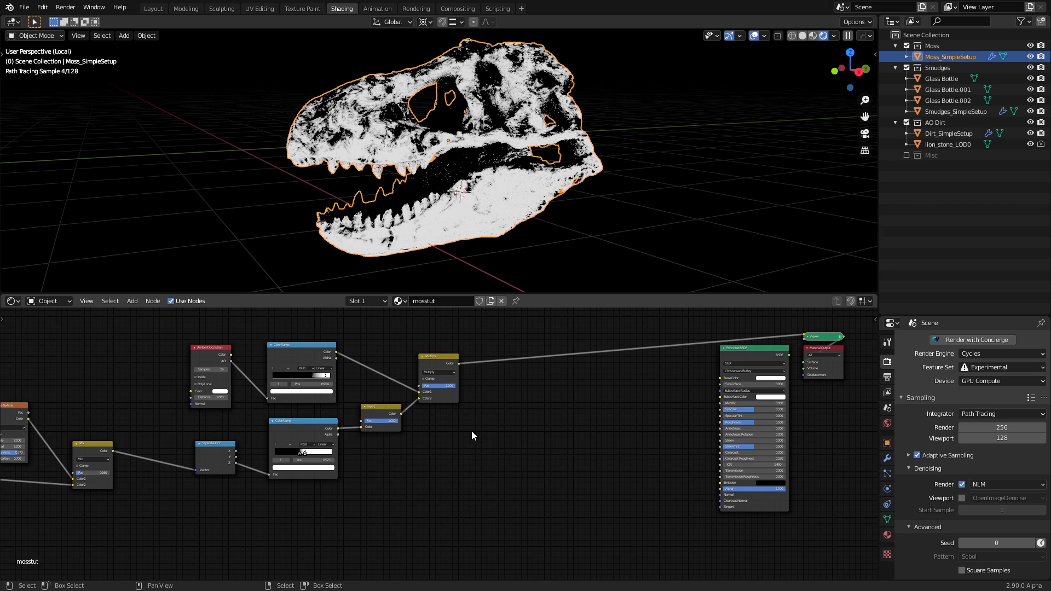
type("noise")
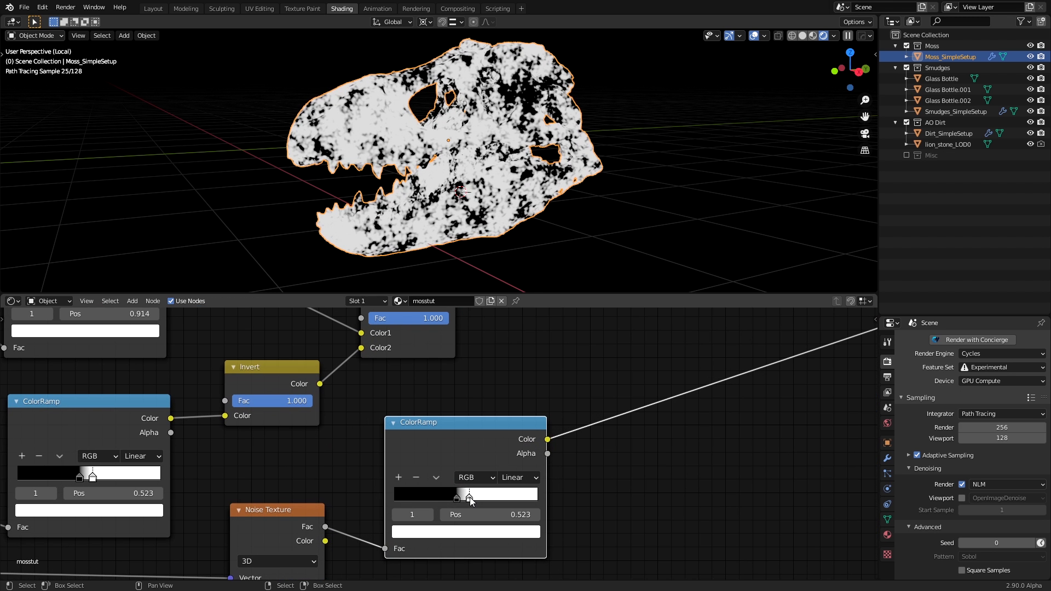
left_click_drag(470, 496, 461, 496)
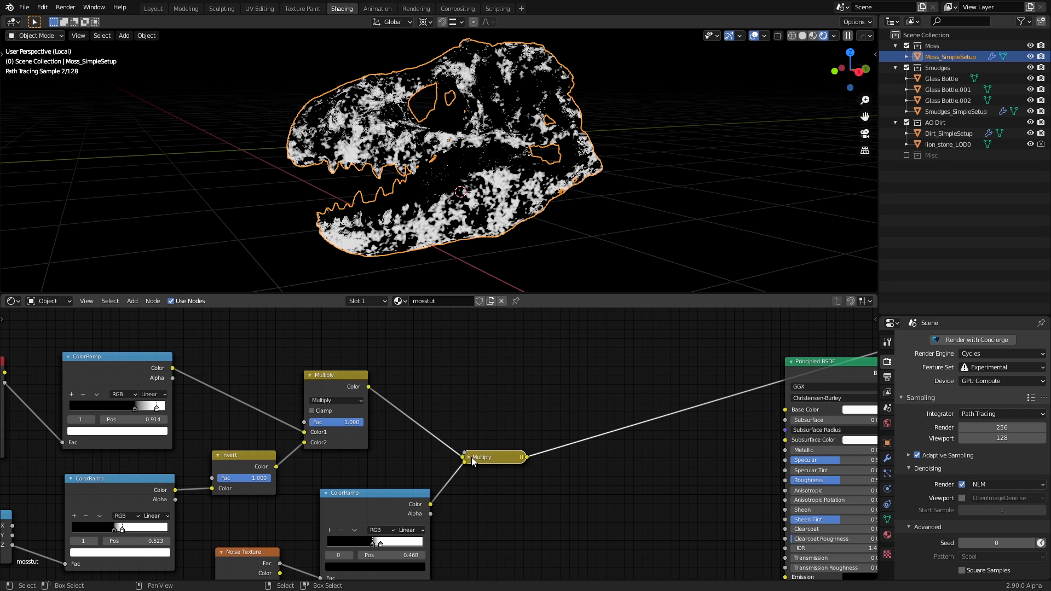
Step: Multiply the noise ramp into the mask and invert the result before the Principled BSDF
left_click_drag(483, 457, 494, 422)
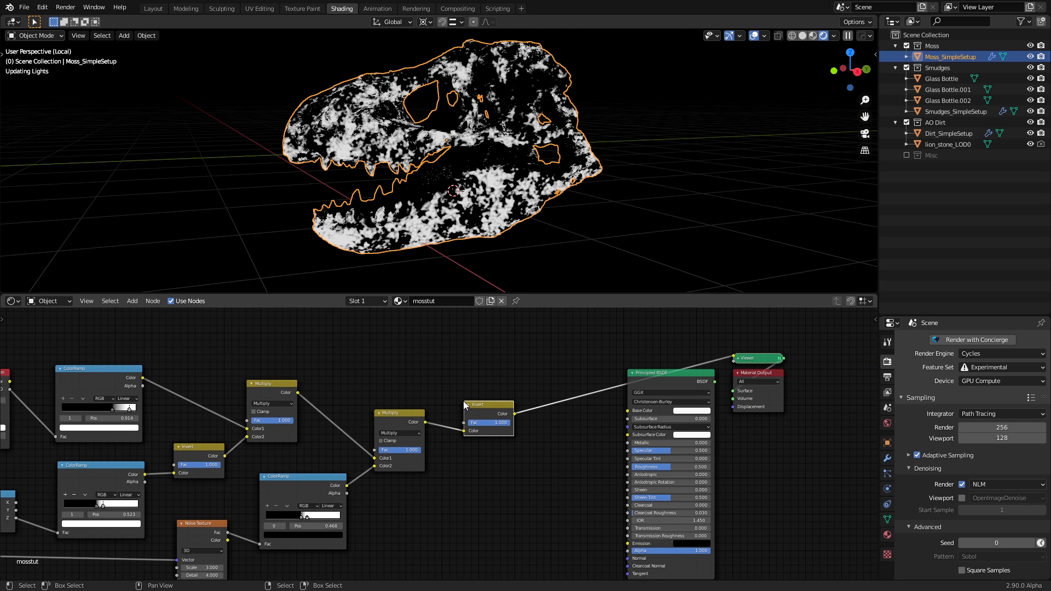
left_click_drag(489, 404, 477, 402)
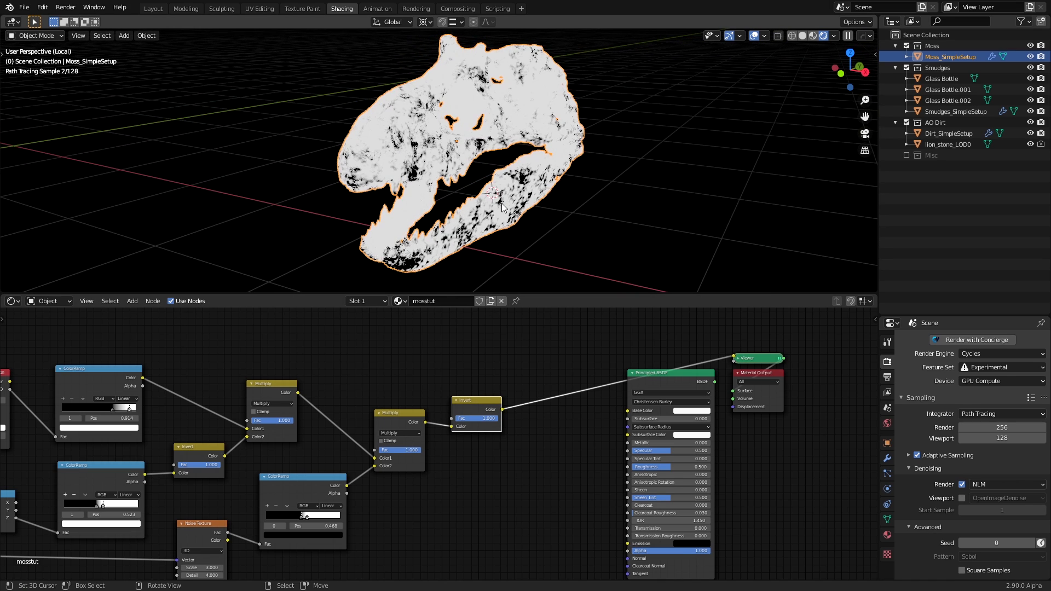
left_click_drag(503, 208, 616, 212)
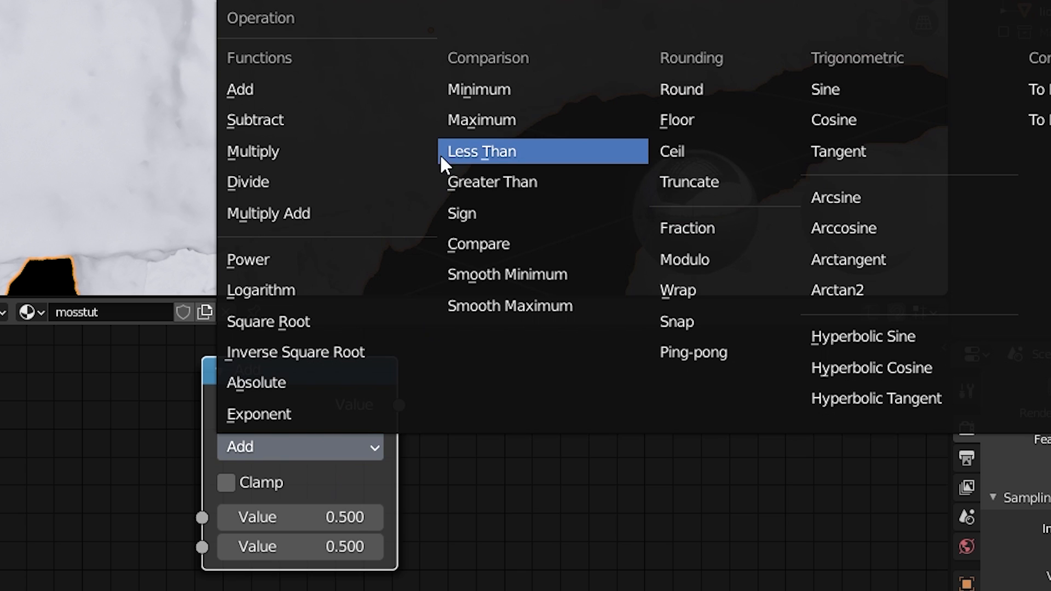
Step: Switch the Math node to Less Than and wire Voronoi Distance into its Value socket
left_click(481, 151)
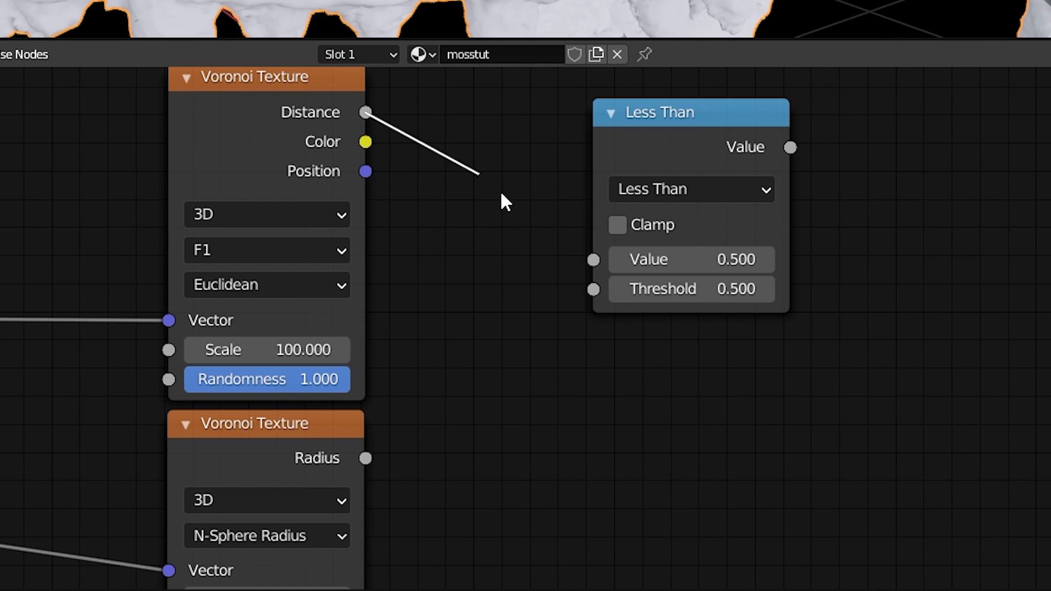
left_click_drag(365, 458, 592, 289)
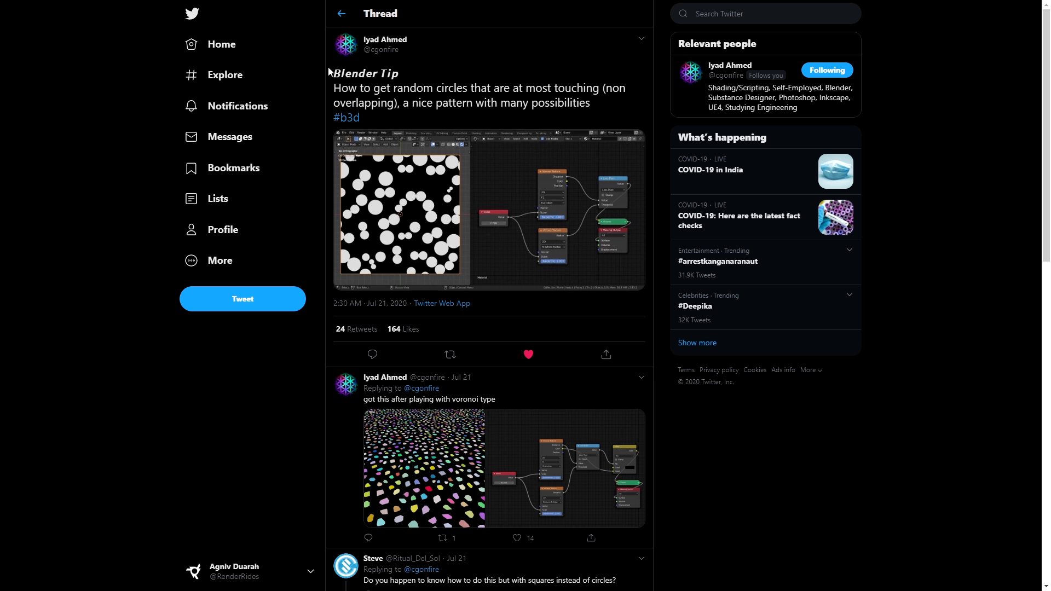
Step: Expand the tweet's random-circles node screenshot to full size
left_click(402, 211)
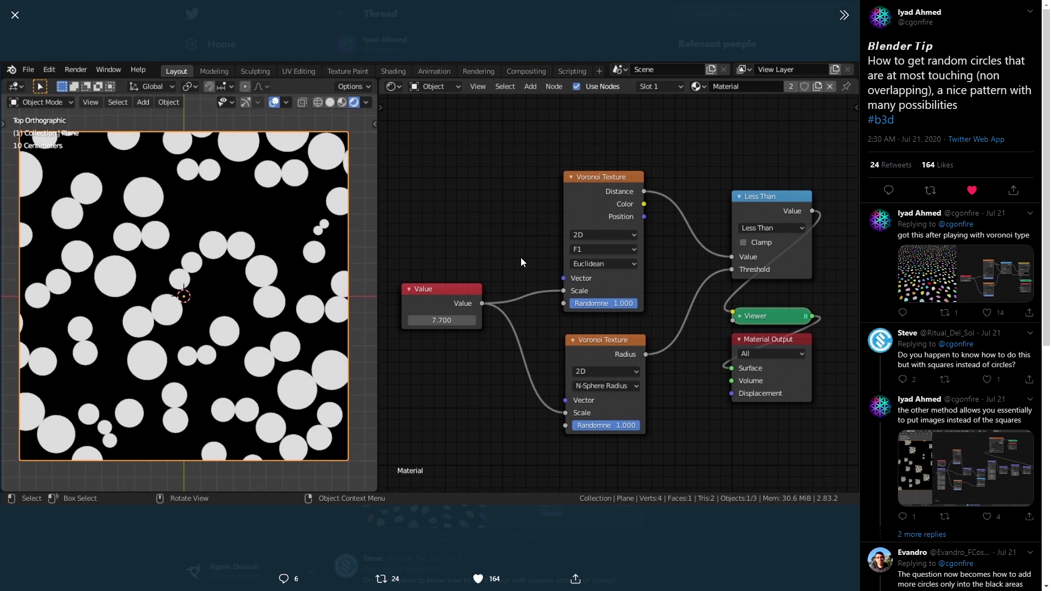
mouse_move(846, 314)
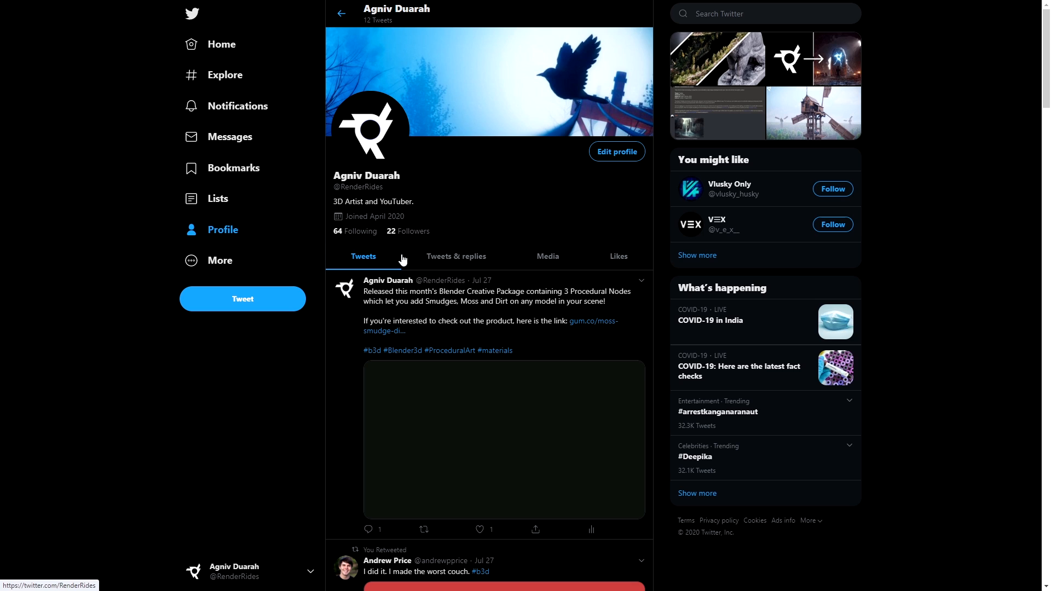
mouse_move(566, 231)
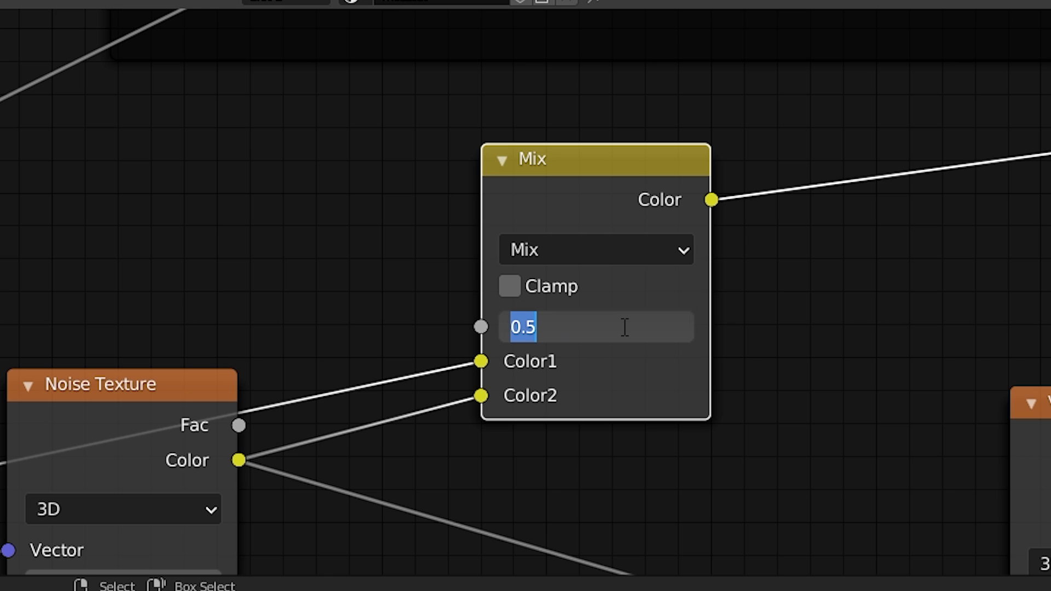
Step: Set the noise Mix factor to 0.08 and feed the noise into the second Voronoi's coordinates
type("0.080")
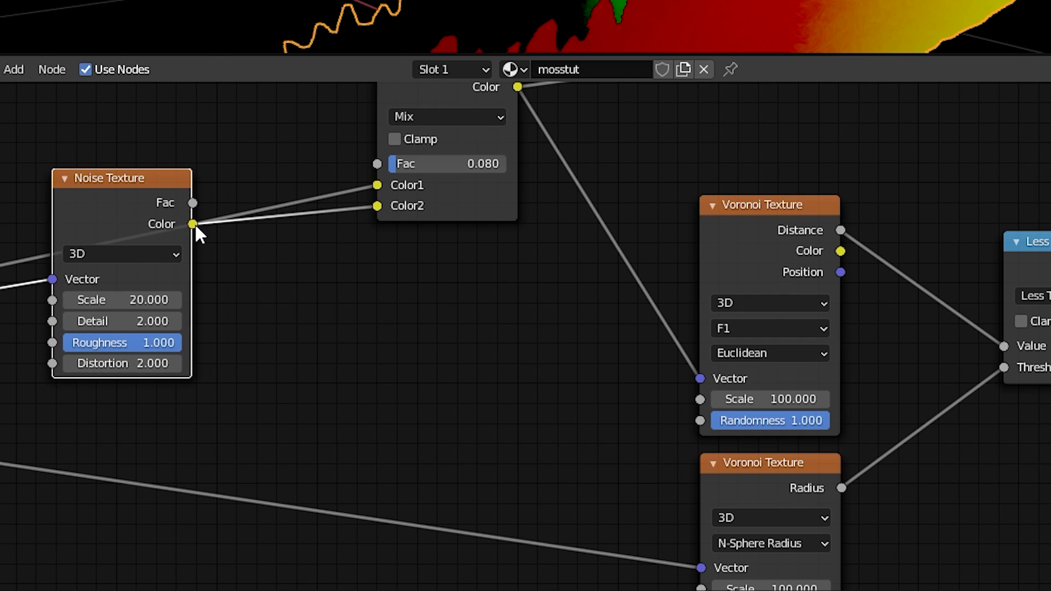
left_click_drag(193, 223, 699, 569)
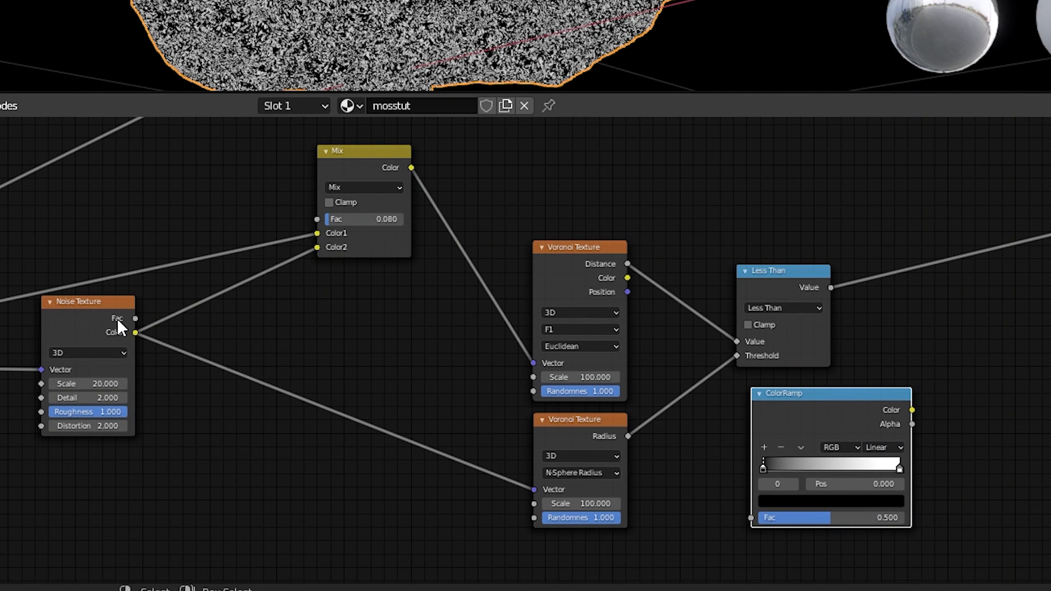
Step: Feed the noise into a green ColorRamp, mix it over black by the Less Than mask and preview it
left_click_drag(136, 333, 751, 518)
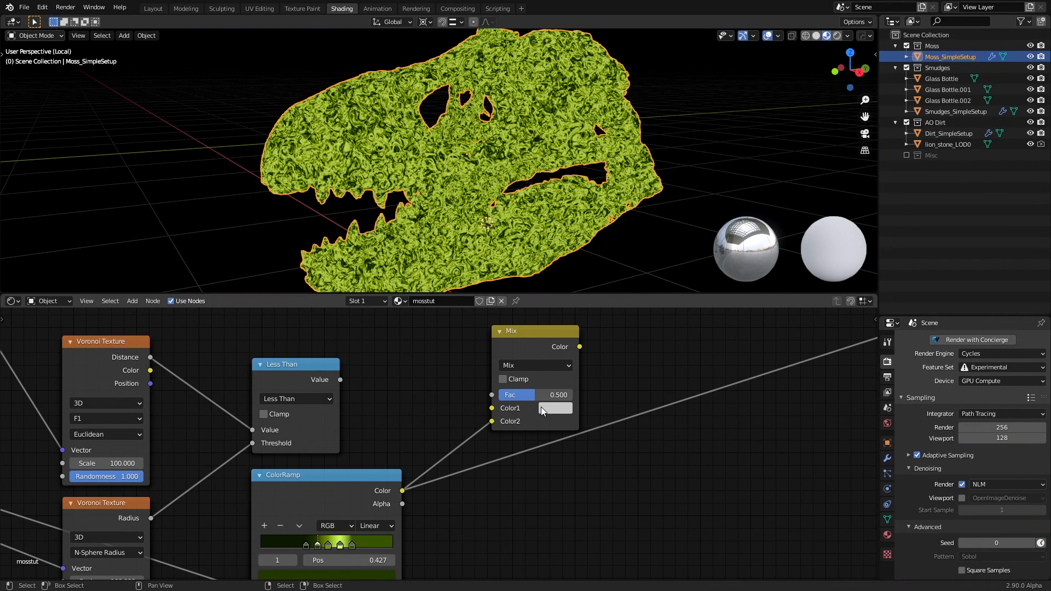
left_click(554, 408)
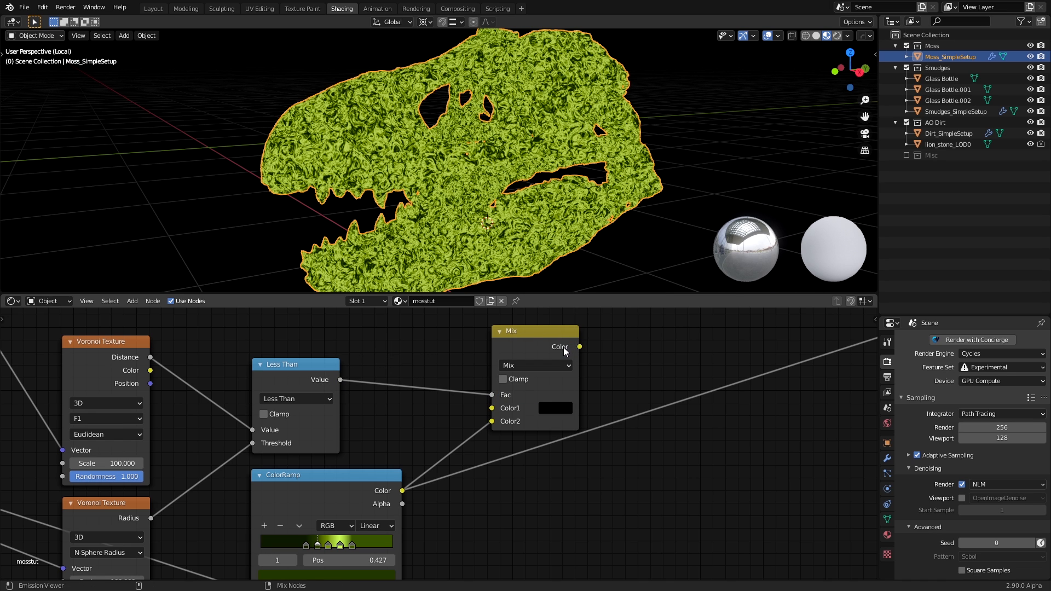
left_click_drag(535, 331, 554, 354)
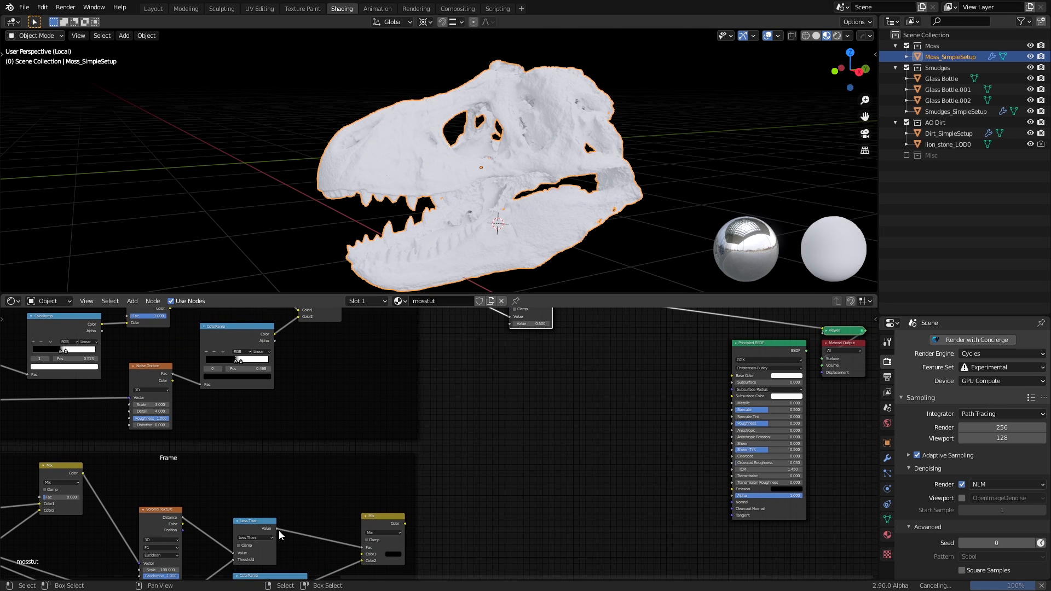
Step: Route the moss colour through the Multiply chain and check it in Rendered viewport shading
left_click_drag(280, 534, 502, 335)
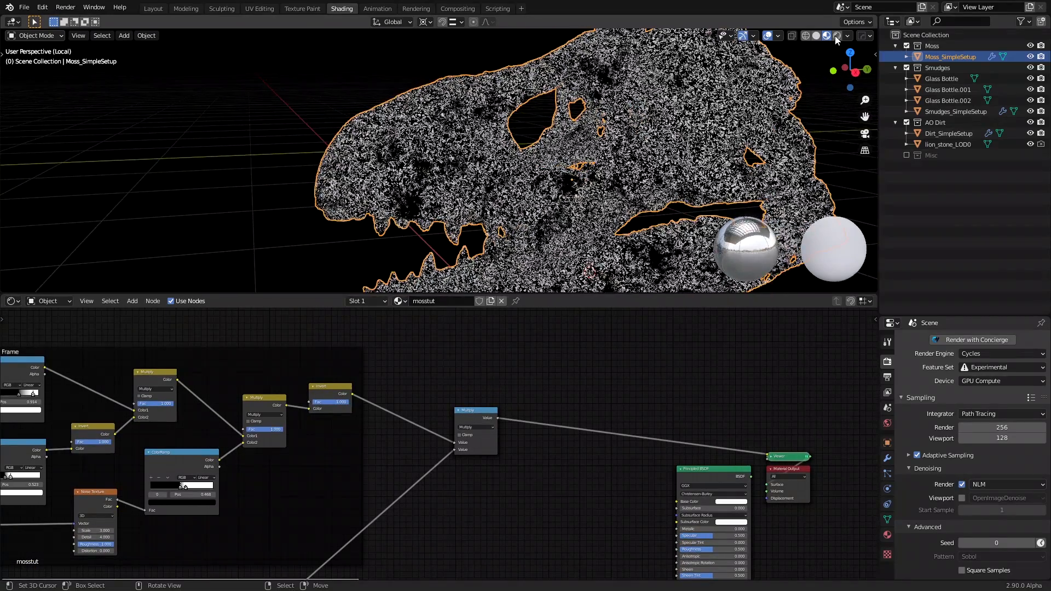
left_click(836, 35)
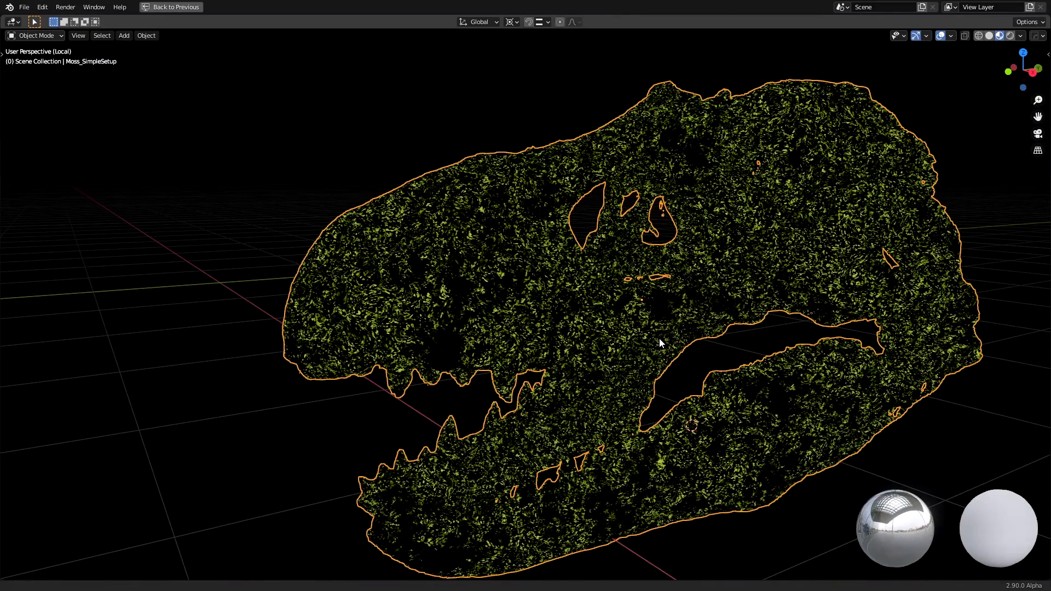
left_click(341, 7)
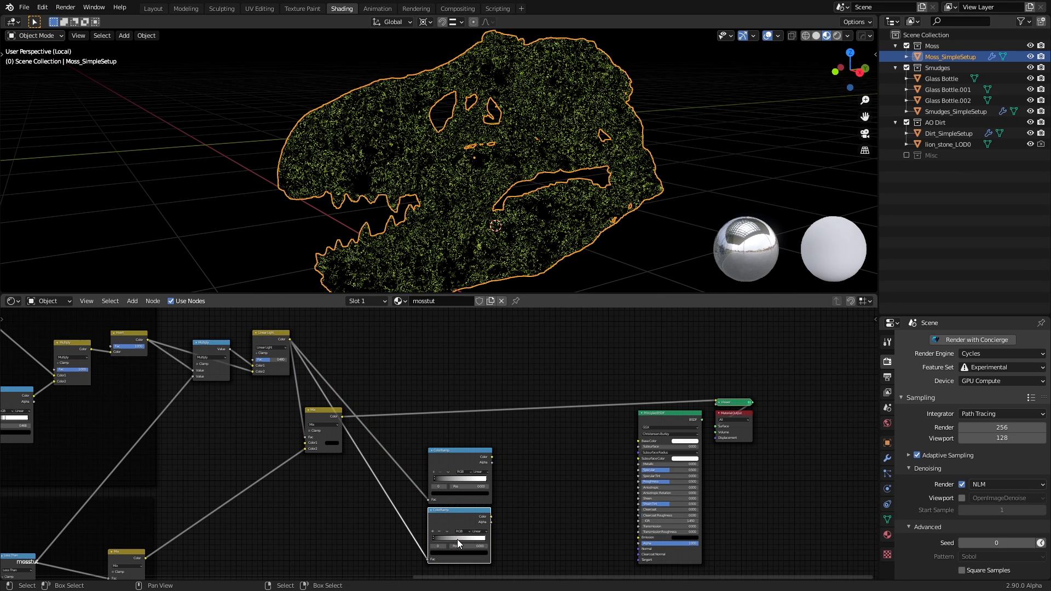
Step: Adjust the gradient of the duplicated lower ColorRamp fed by the final Multiply output
left_click(471, 546)
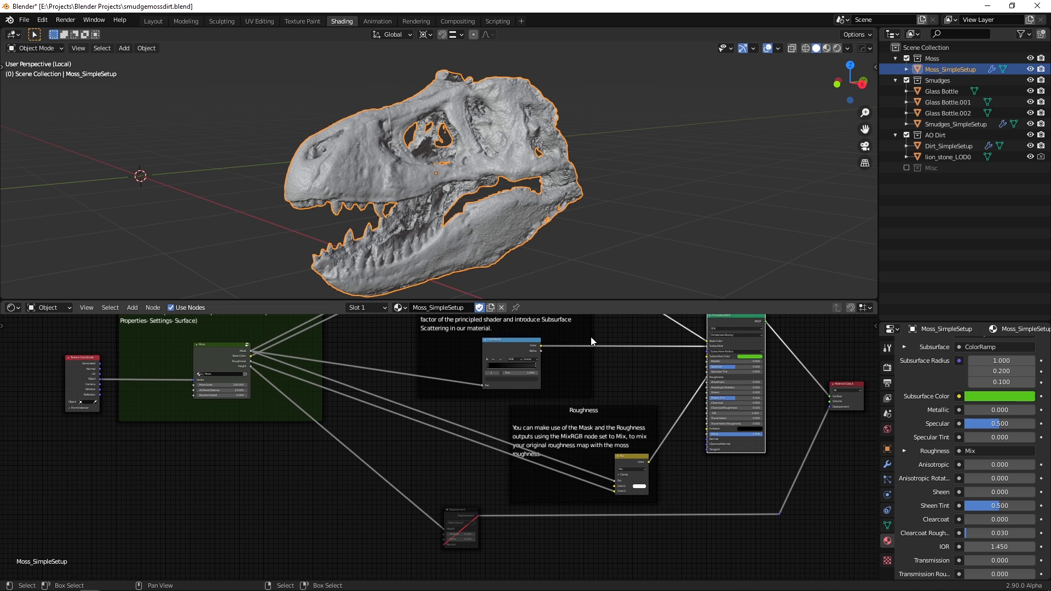
mouse_move(836, 48)
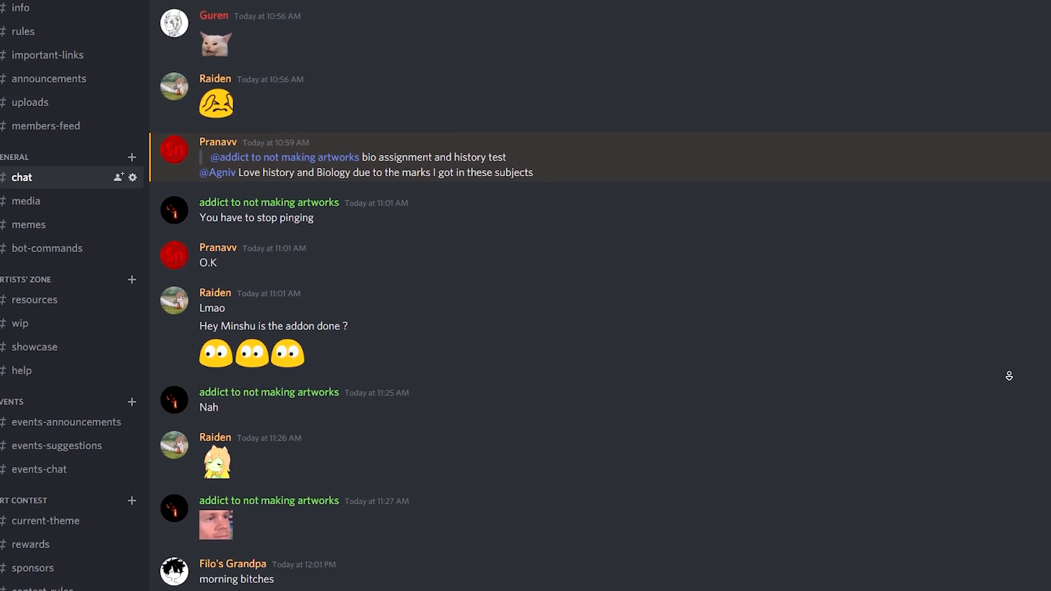
Step: Browse #wip, #current-theme (checking the contest end date) and #rewards channels
left_click(20, 323)
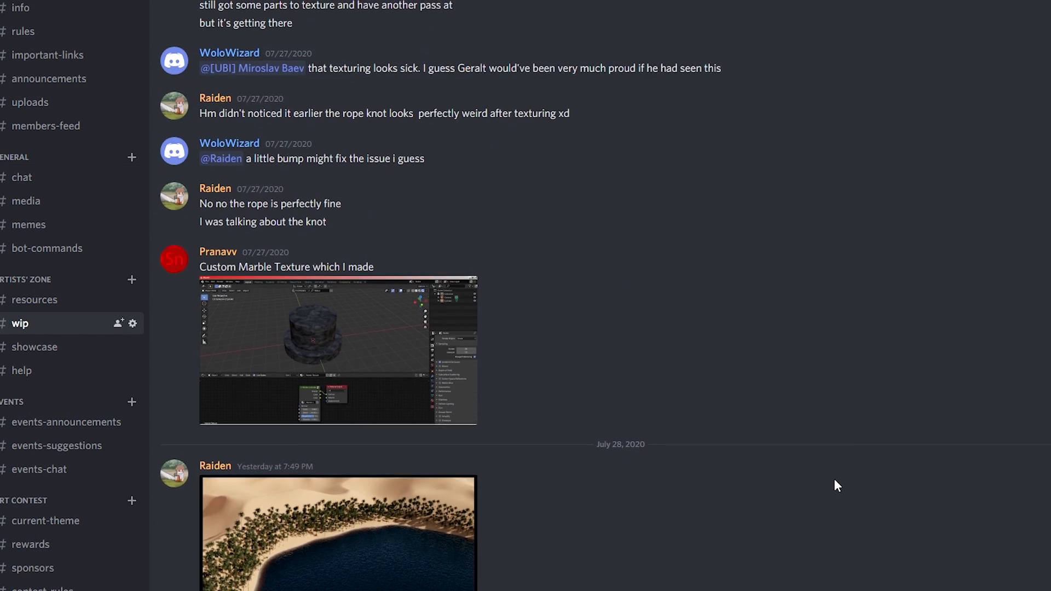
left_click(46, 521)
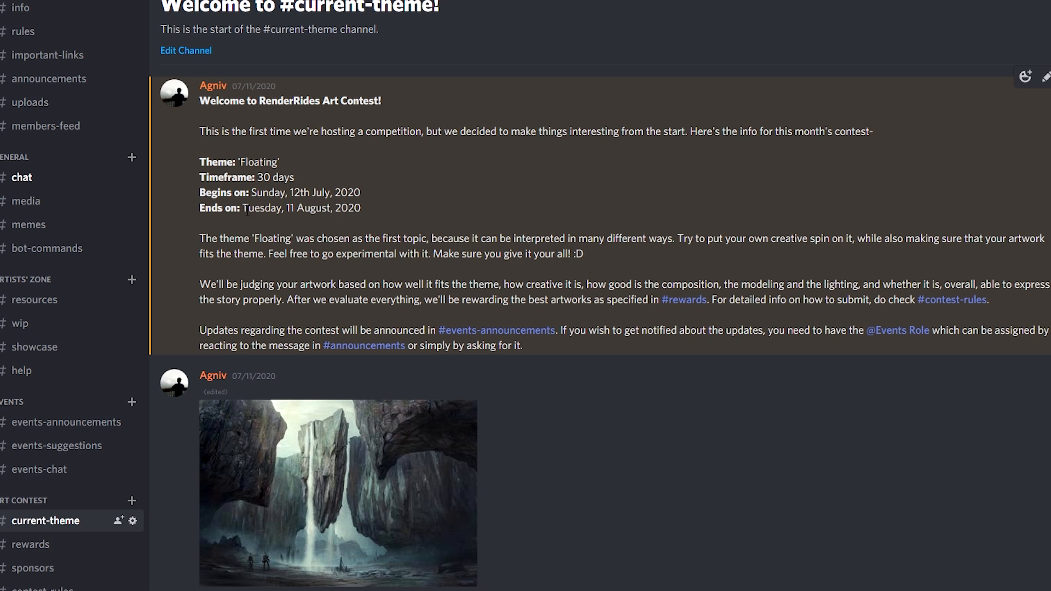
left_click_drag(241, 208, 349, 208)
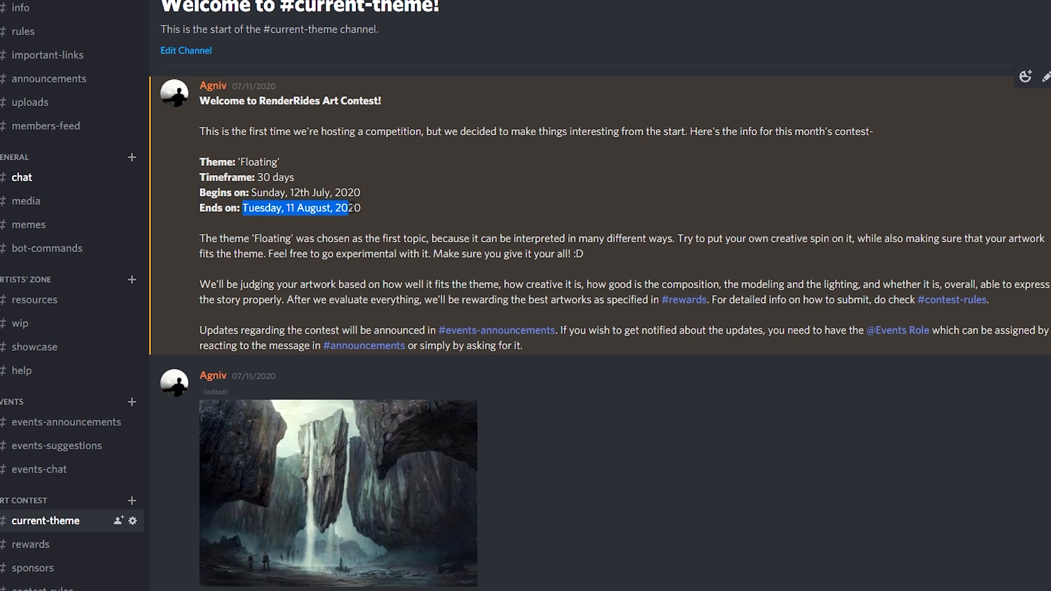
left_click(327, 344)
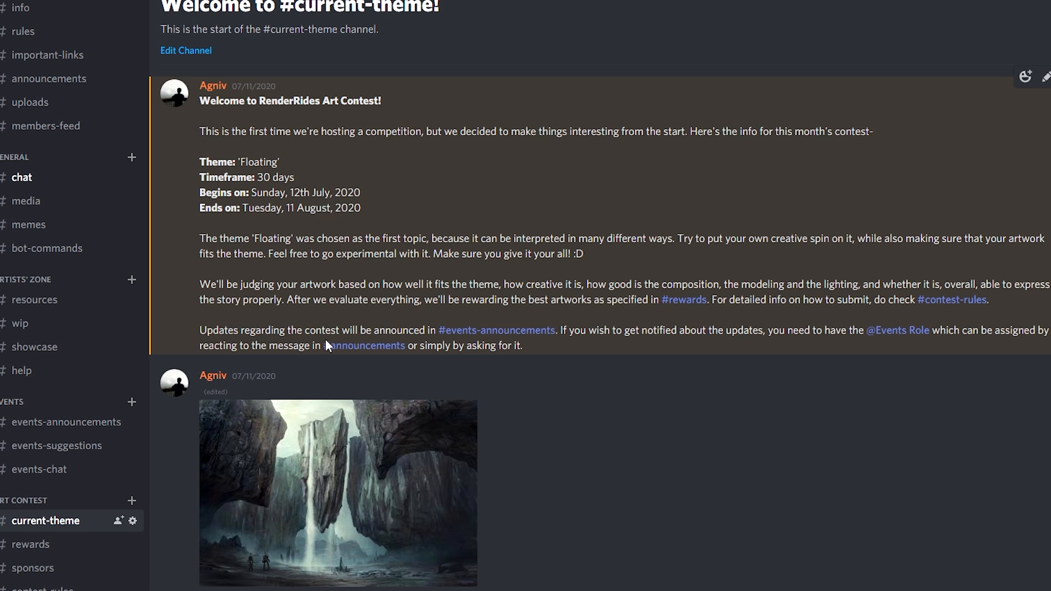
left_click(337, 494)
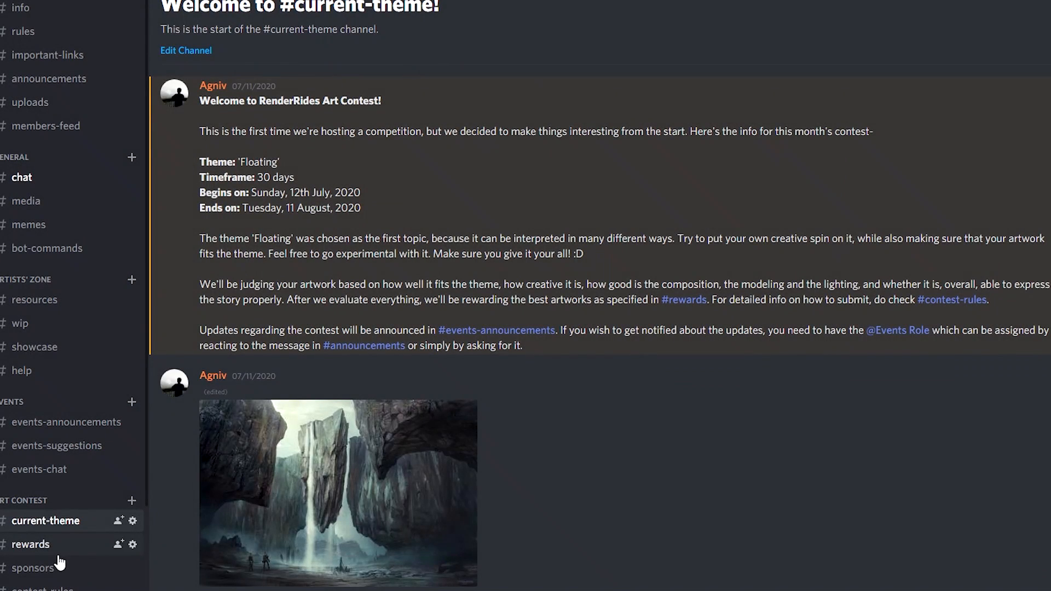
left_click(31, 544)
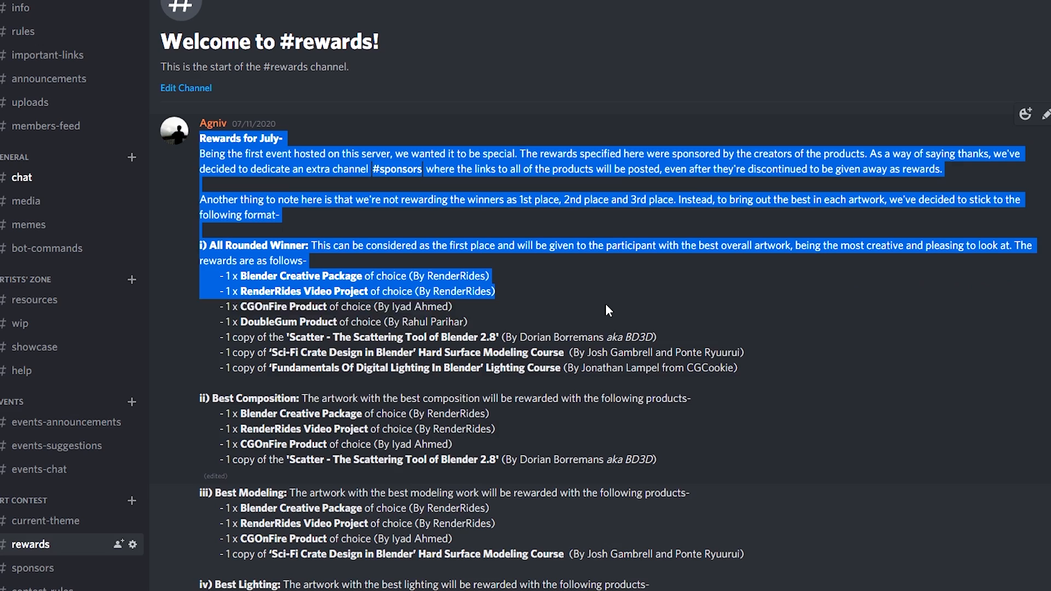
Step: Read through the #sponsors channel's list of donated Blender courses and addons
left_click(33, 412)
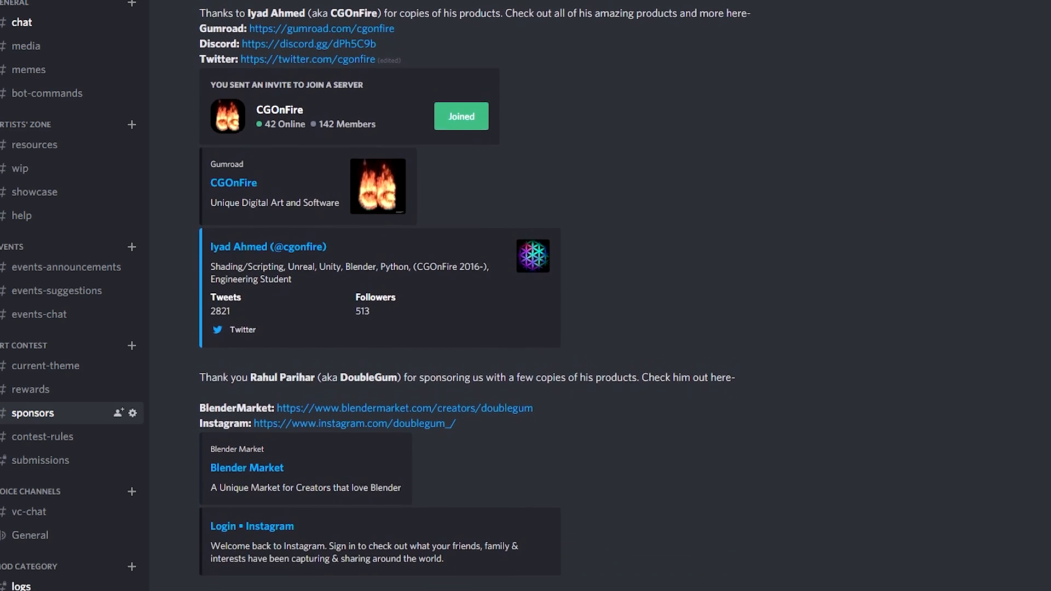
scroll("down", 3)
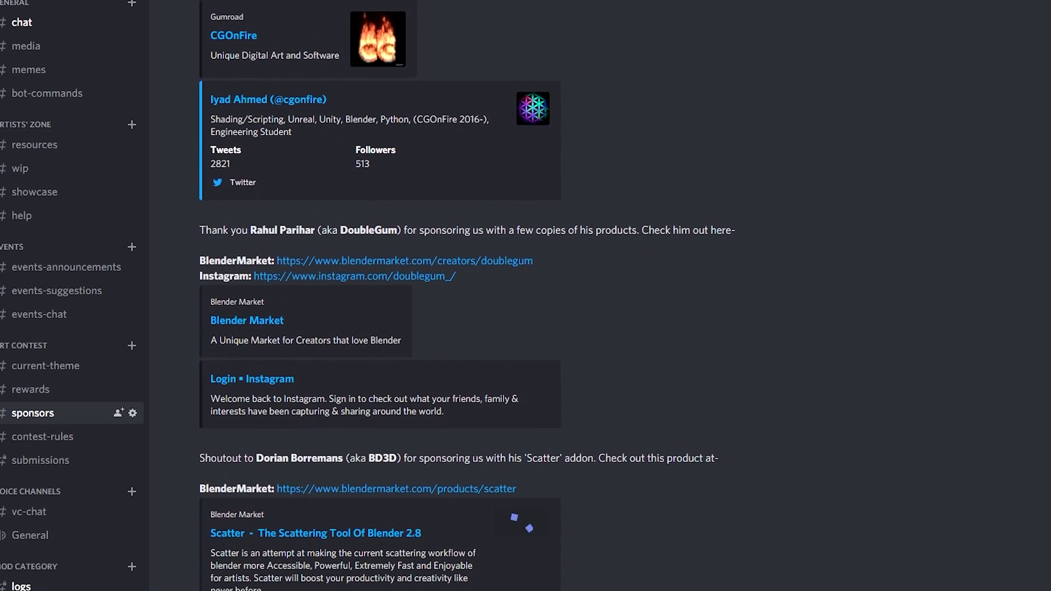
scroll("down", 3)
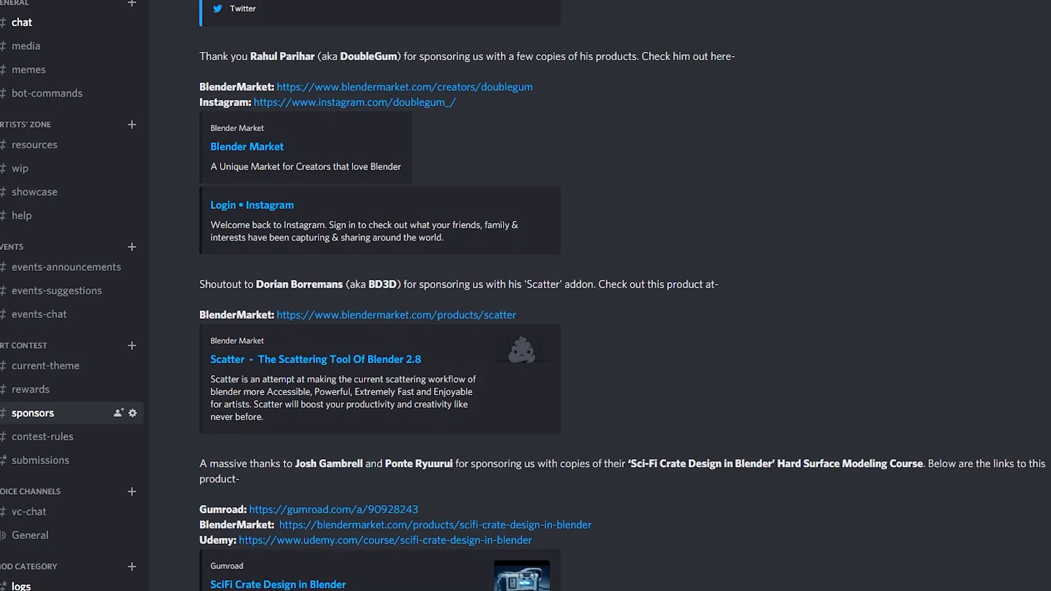
scroll("down", 3)
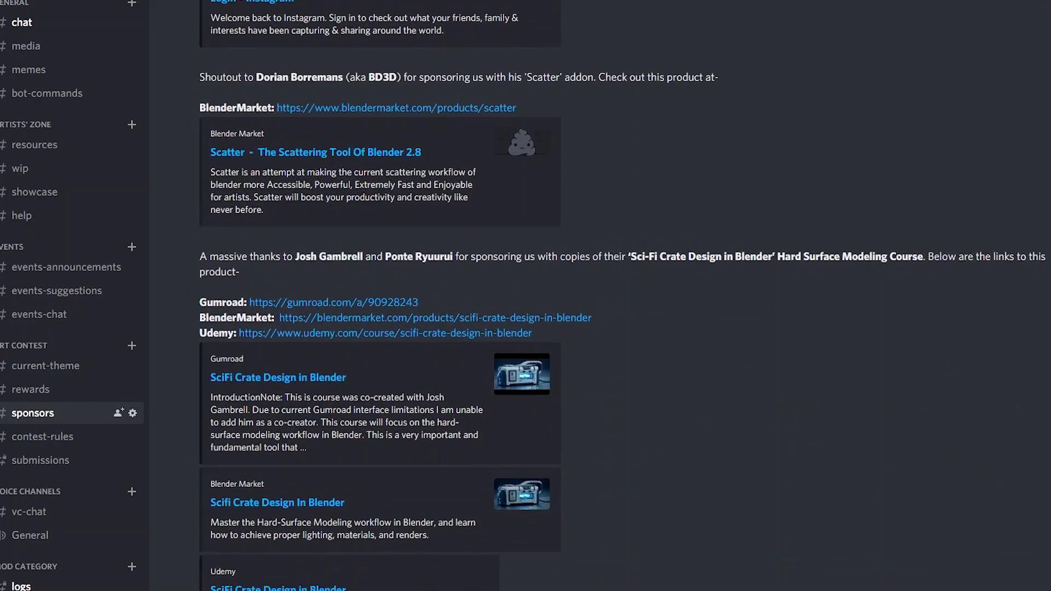
scroll("down", 3)
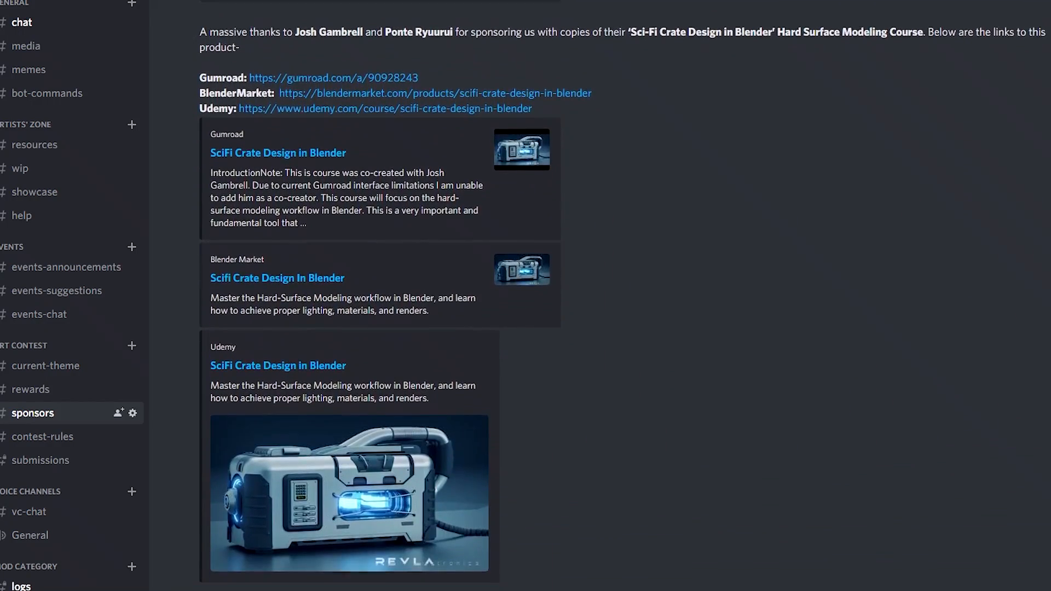
scroll("down", 3)
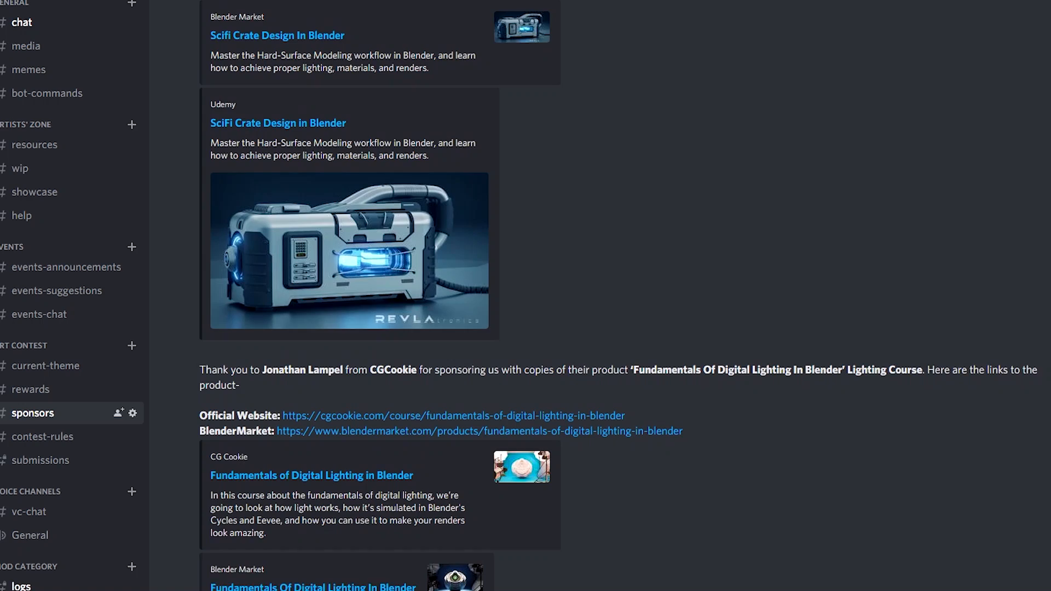